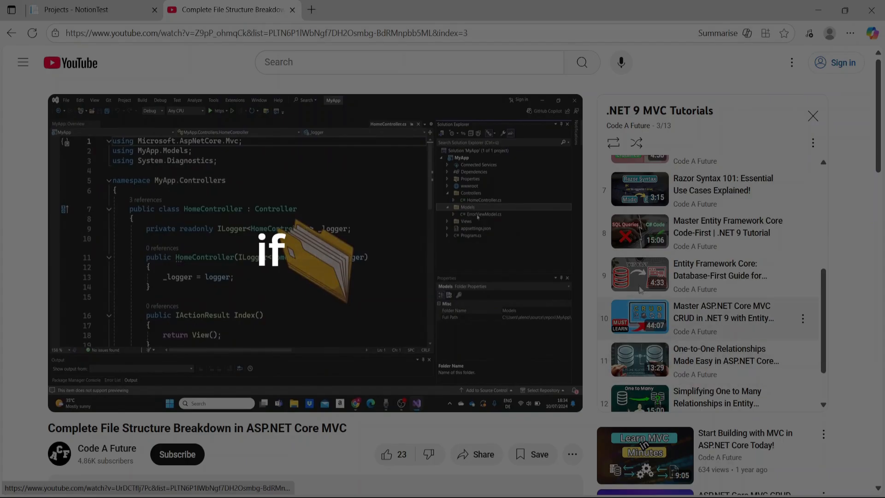
# Bring up the NotionTest projects board with its NotStarted, InProgress and Done columns
pyautogui.click(93, 9)
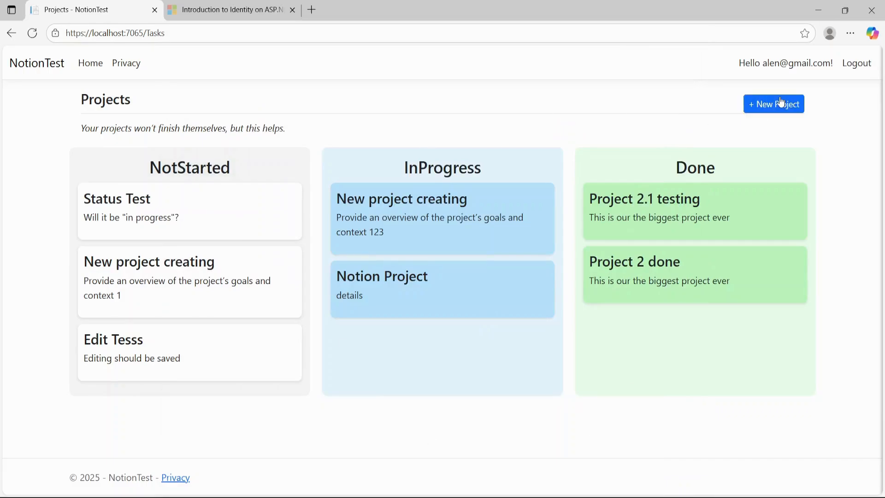
pyautogui.click(774, 105)
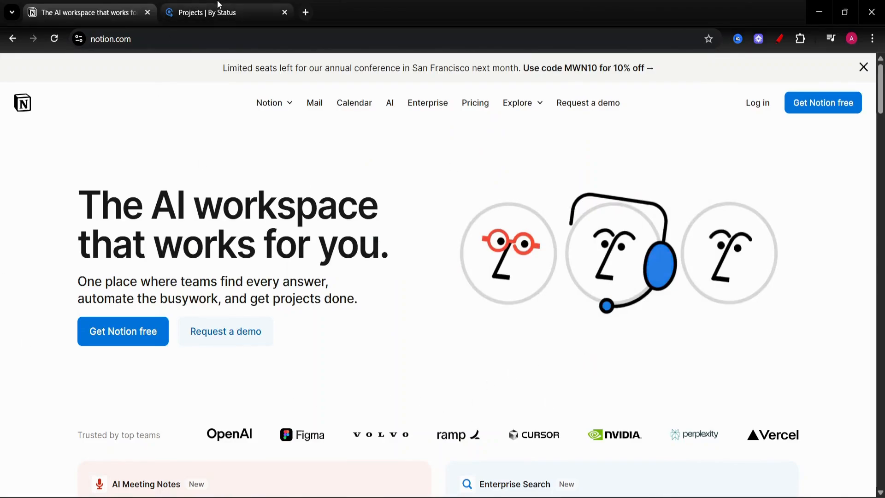
# Preview Project3's side peek from the Projects board, close it, and move to the Microsoft Learn tab
pyautogui.click(226, 12)
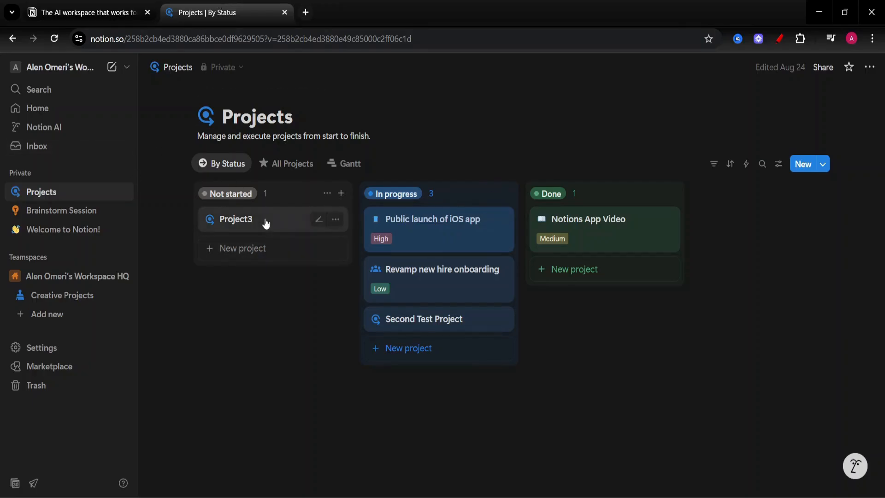
pyautogui.click(235, 219)
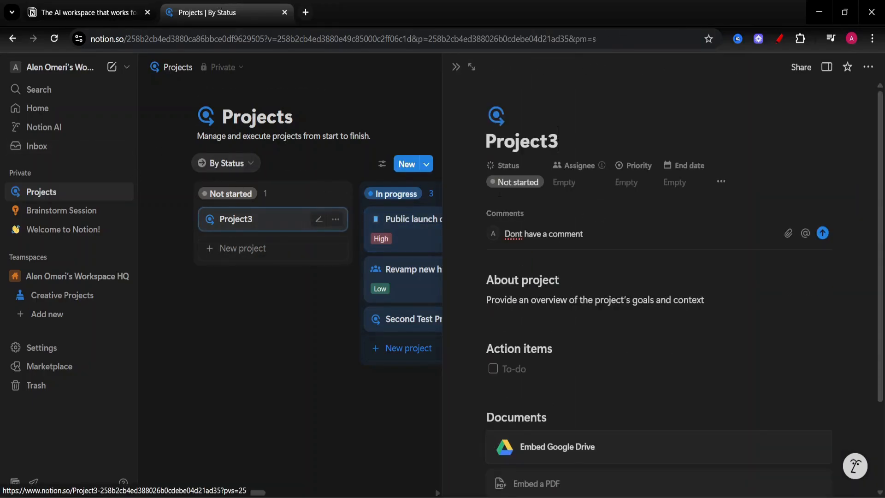
pyautogui.scroll(-3)
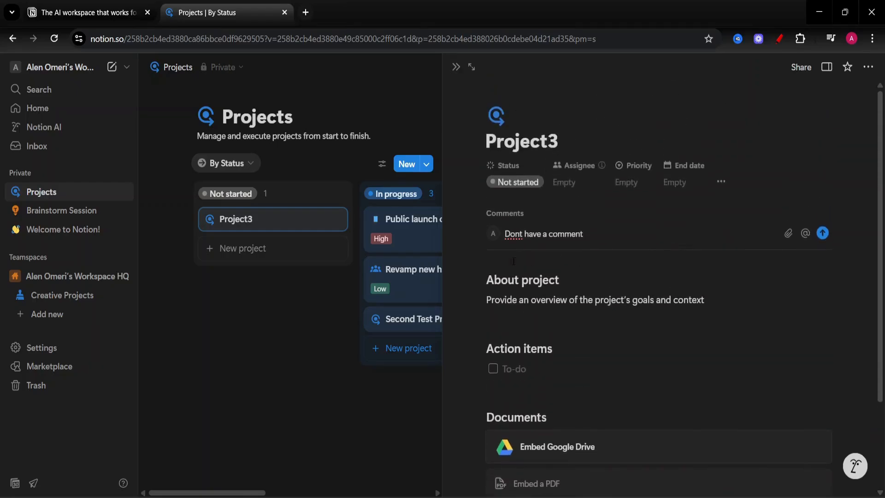
pyautogui.click(457, 67)
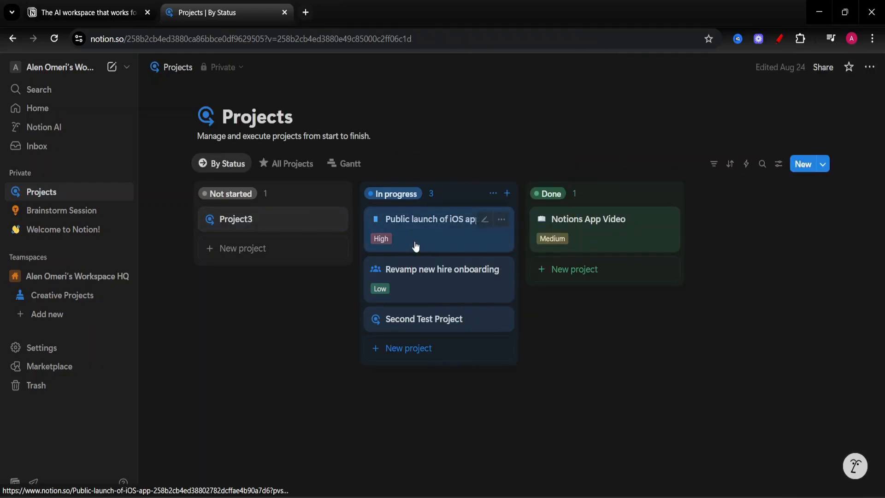
pyautogui.moveTo(439, 228); pyautogui.dragTo(605, 280)
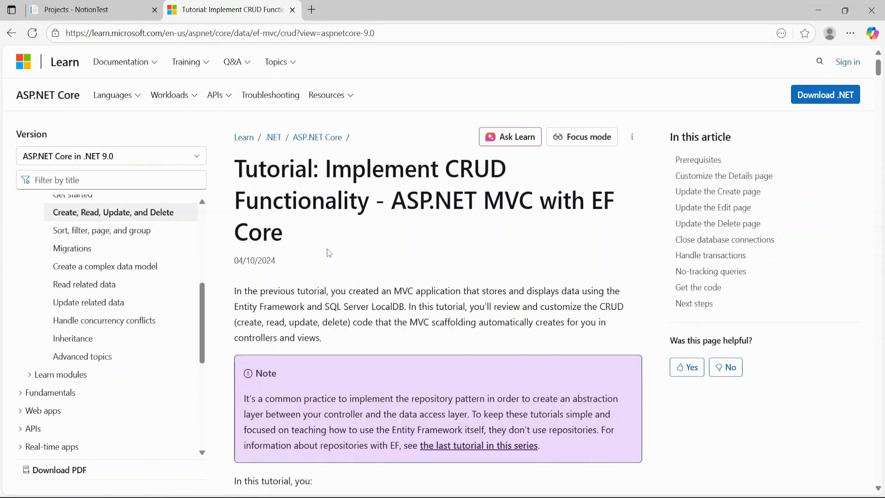
# Read the CRUD tutorial down through the Details page and route data sections, then return to NotionTest
pyautogui.scroll(-3)
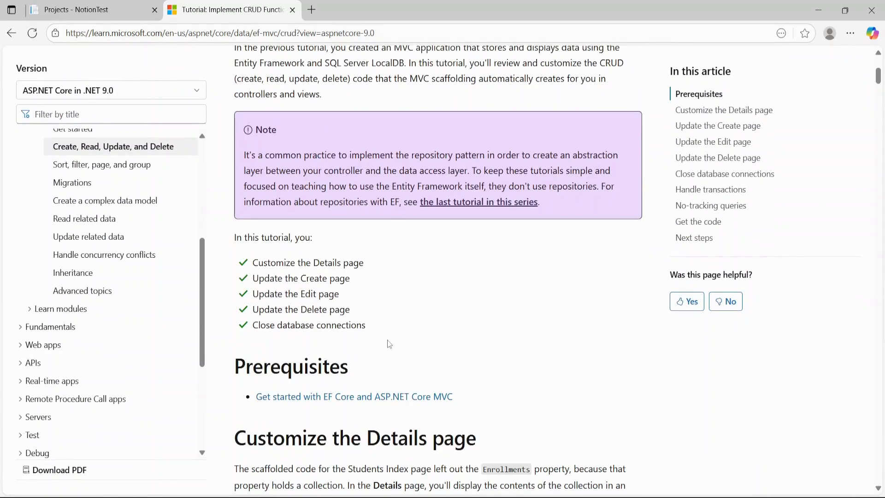
pyautogui.scroll(-3)
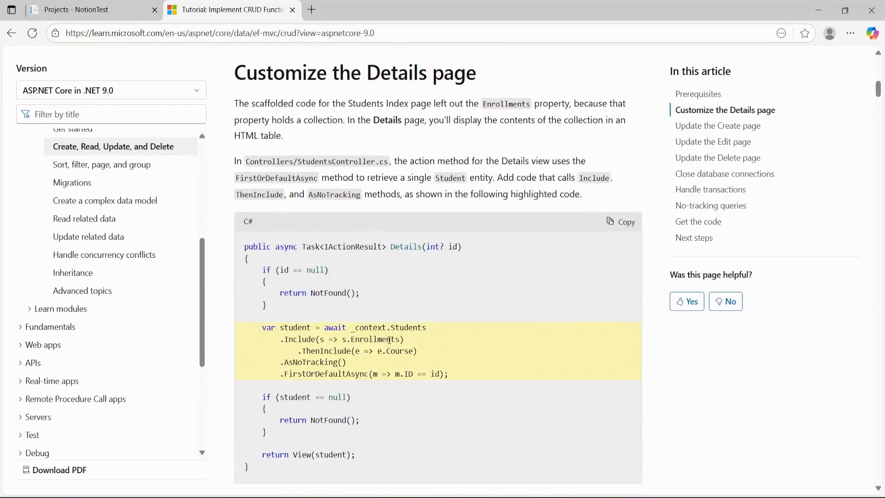
pyautogui.scroll(-3)
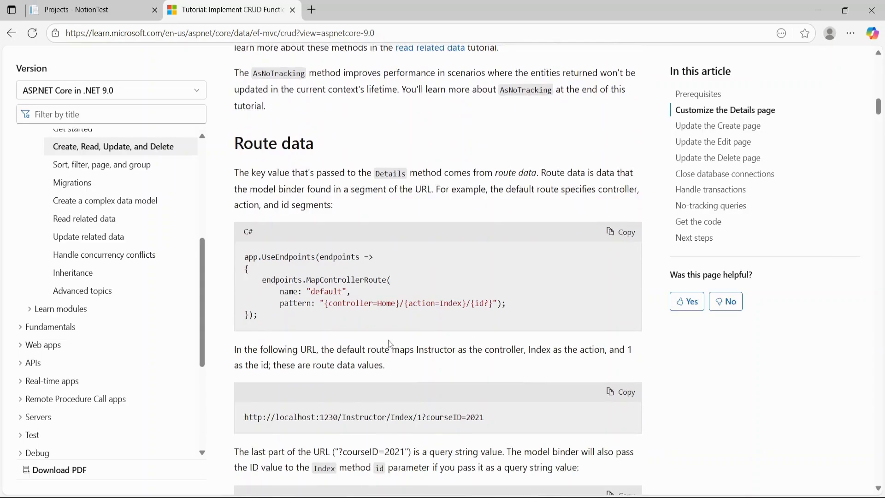
pyautogui.scroll(-3)
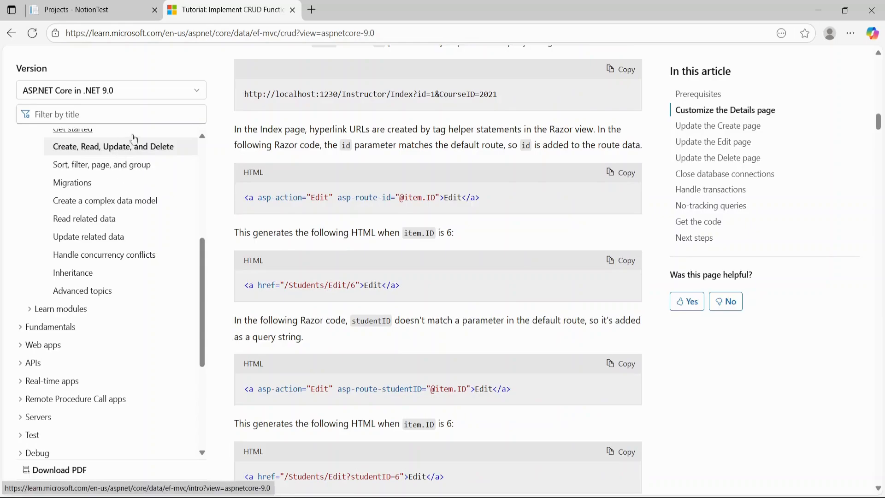
pyautogui.click(85, 9)
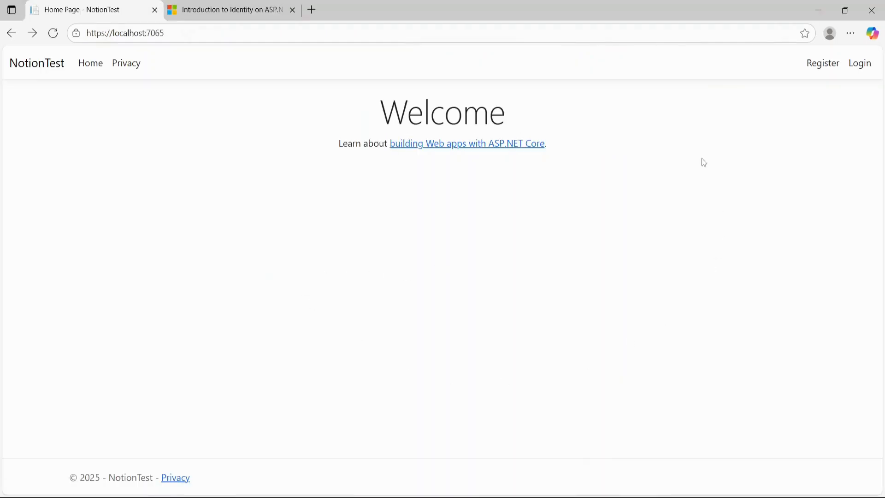
pyautogui.moveTo(823, 67)
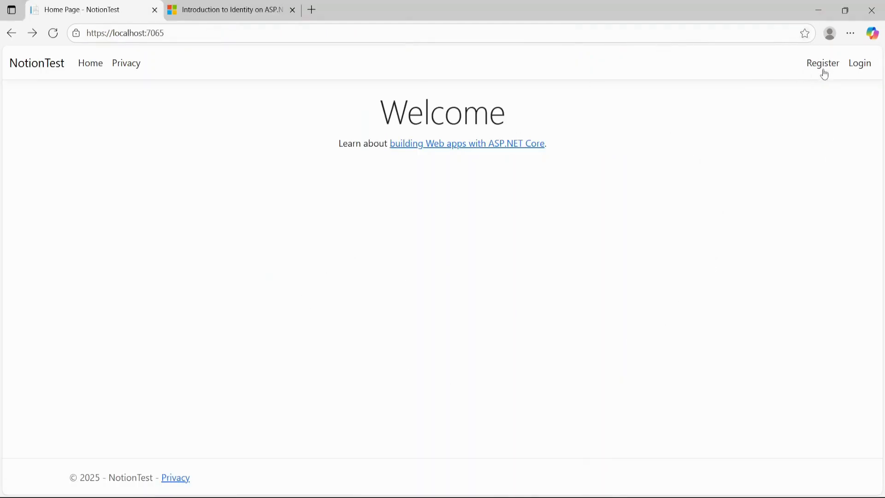
# Show NotionTest's login page with credentials prefilled, then move to the Identity documentation
pyautogui.click(858, 63)
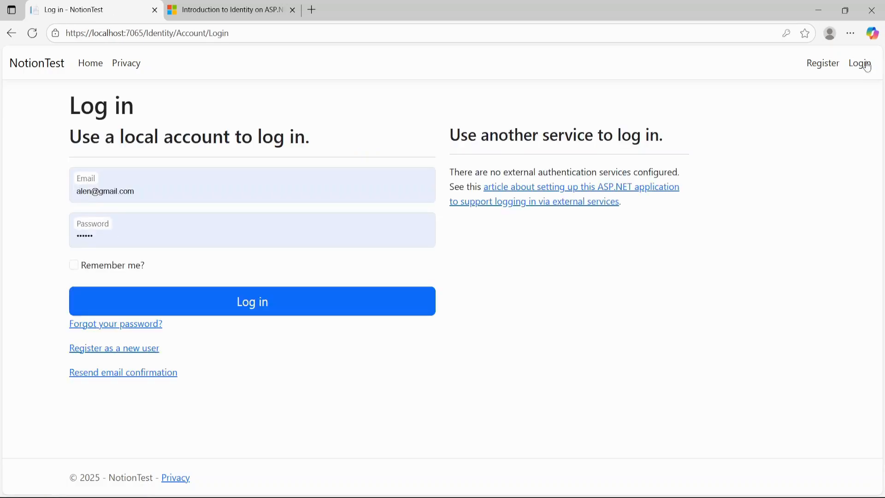
pyautogui.moveTo(419, 454)
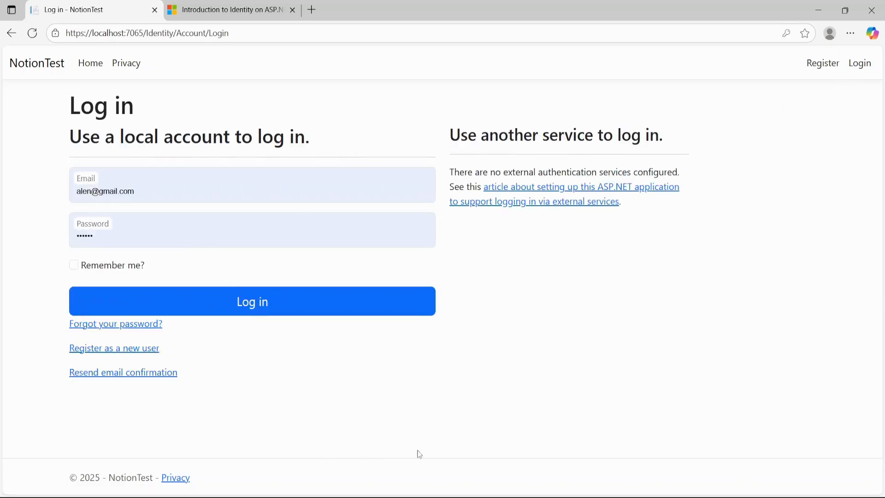
pyautogui.moveTo(252, 301)
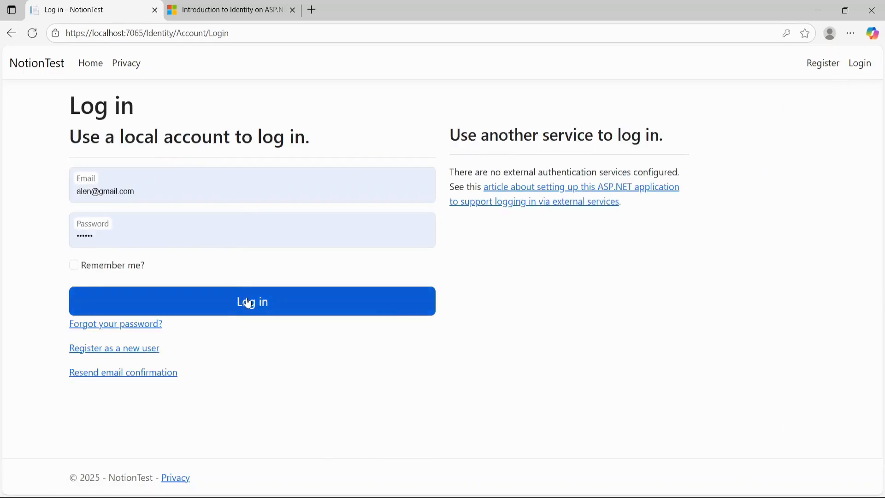
pyautogui.click(251, 301)
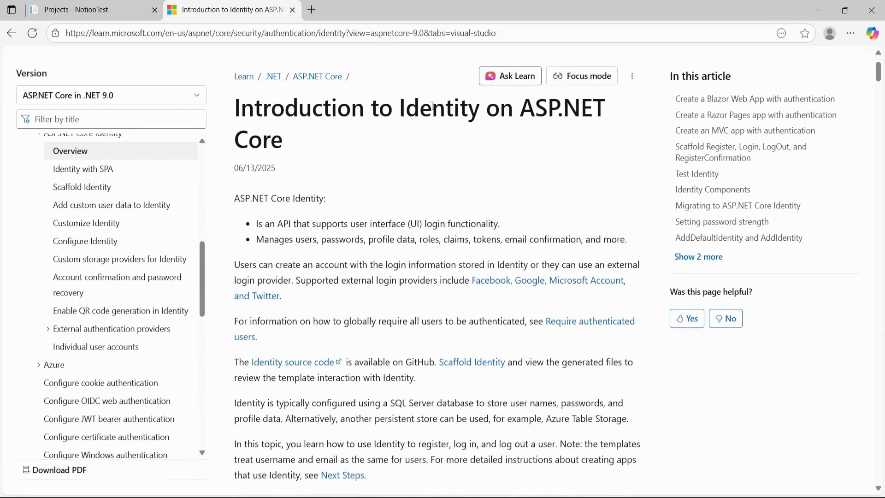
# Read the Identity article down to the Create a Blazor Web App with authentication section
pyautogui.scroll(-3)
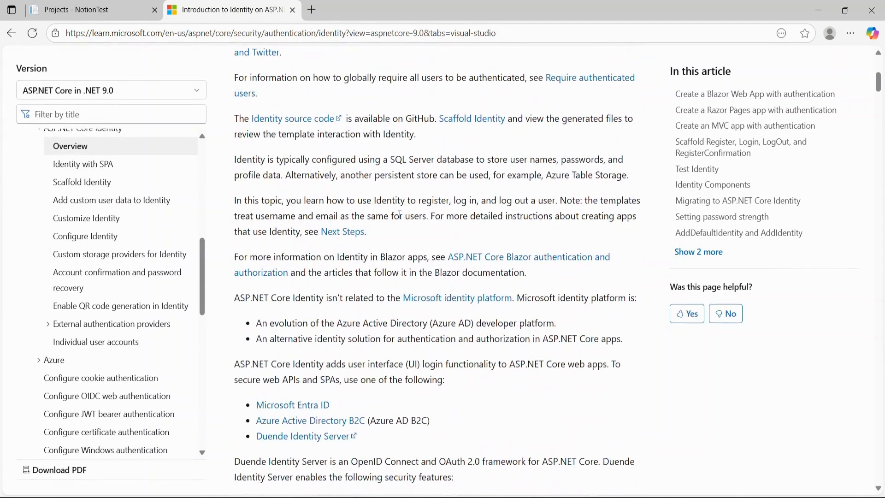
pyautogui.scroll(-3)
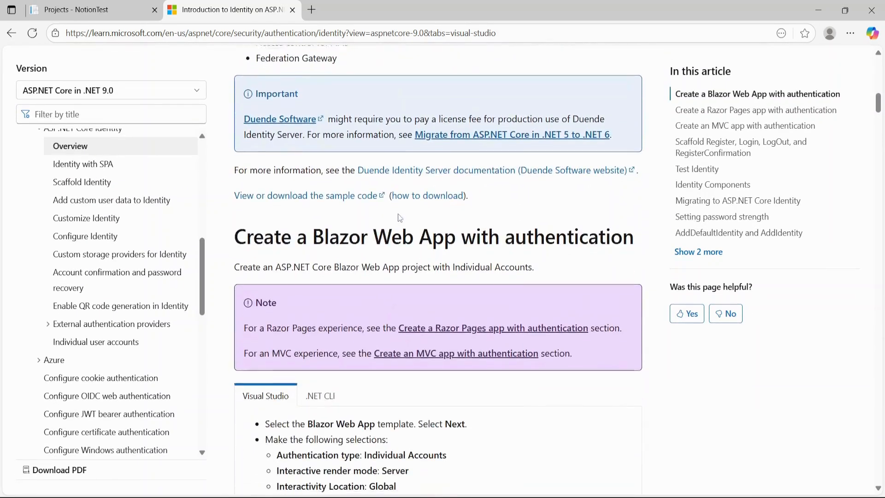
pyautogui.scroll(-3)
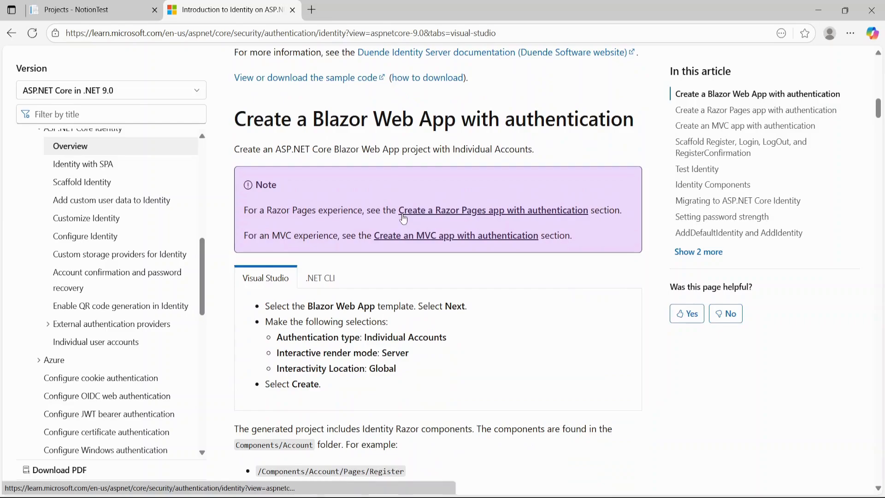
pyautogui.click(85, 9)
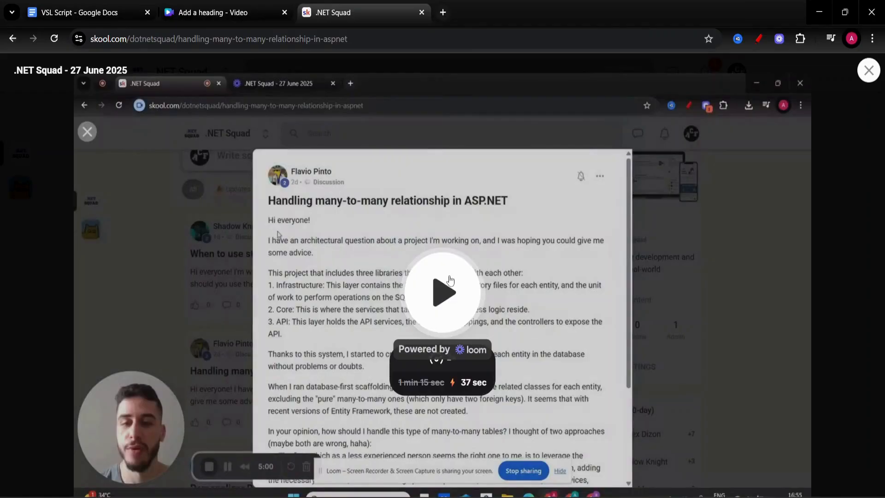
# Play the Loom walkthrough of the many-to-many relationship post and skim both proposed approaches
pyautogui.click(442, 292)
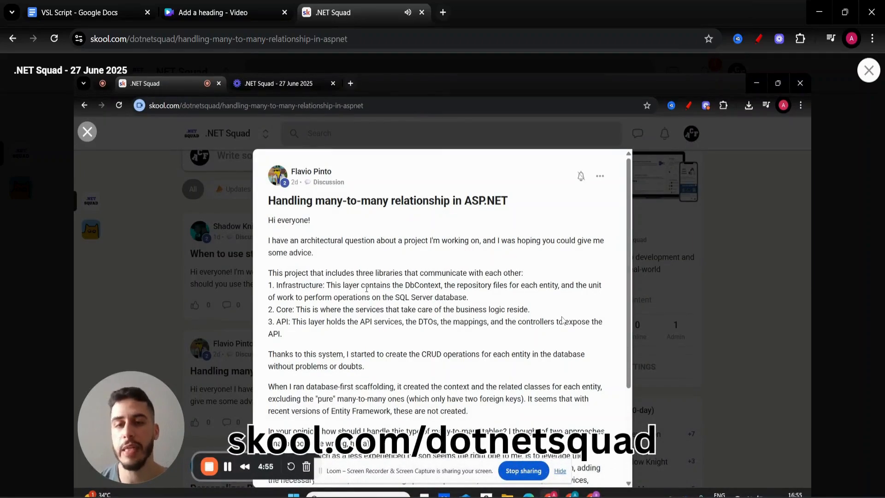
pyautogui.scroll(-3)
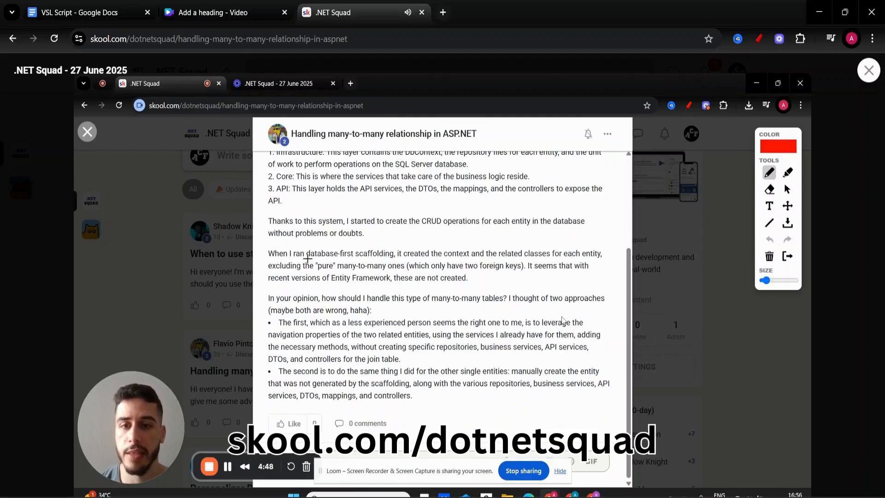
pyautogui.moveTo(305, 260); pyautogui.dragTo(387, 276)
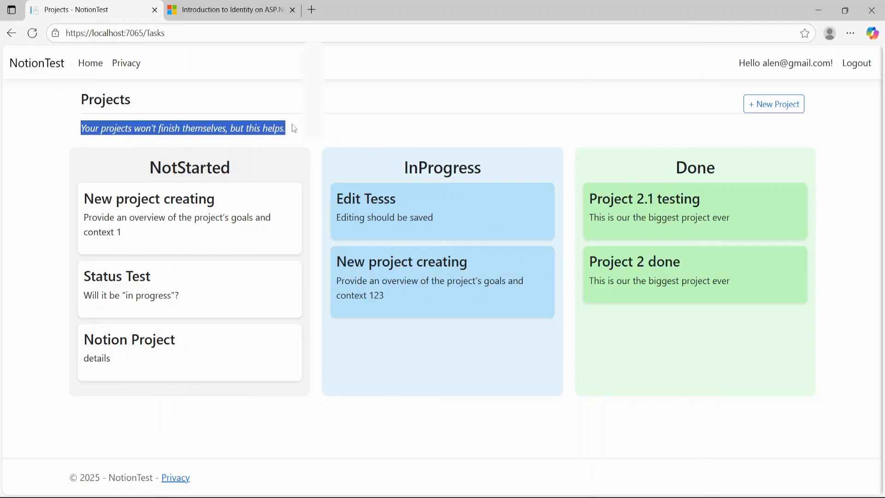
pyautogui.click(774, 104)
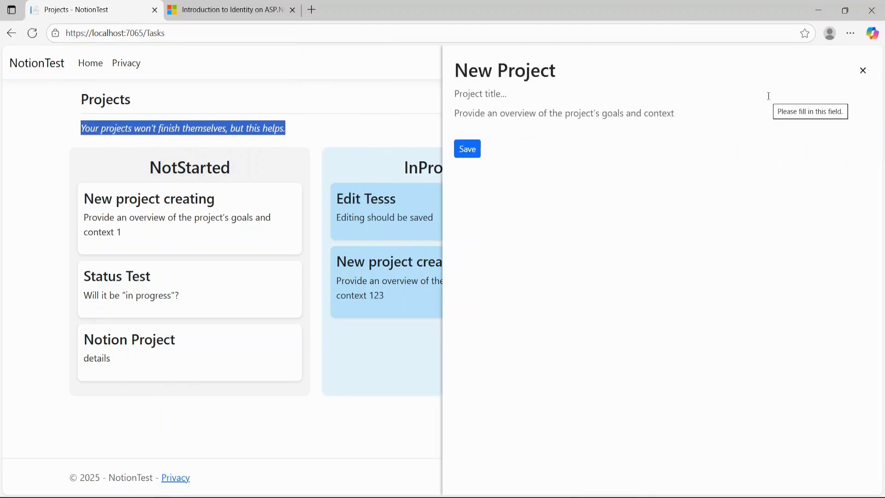
pyautogui.click(863, 70)
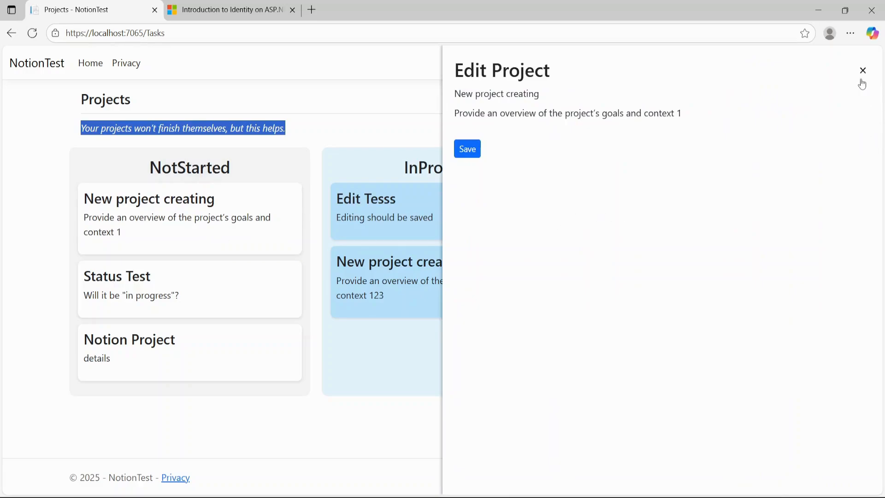
pyautogui.click(863, 70)
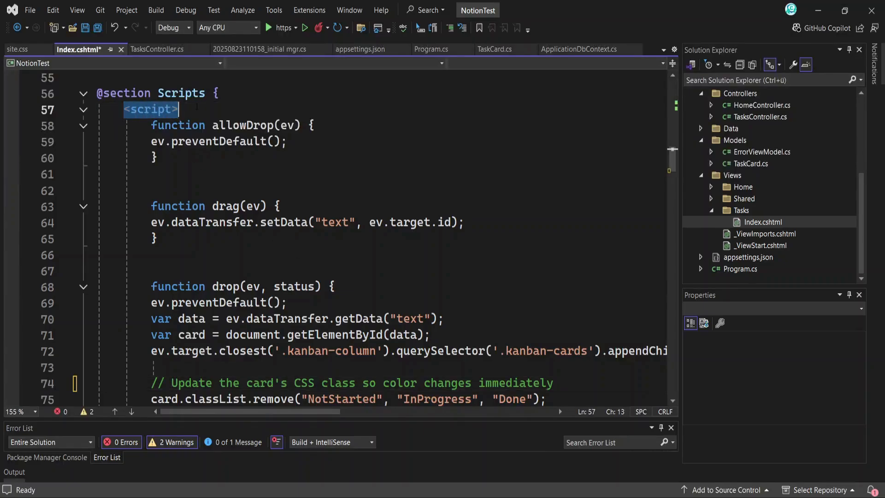
# Scroll Index.cshtml from the Scripts section down to the drop() function and its UpdateStatus fetch call
pyautogui.scroll(-3)
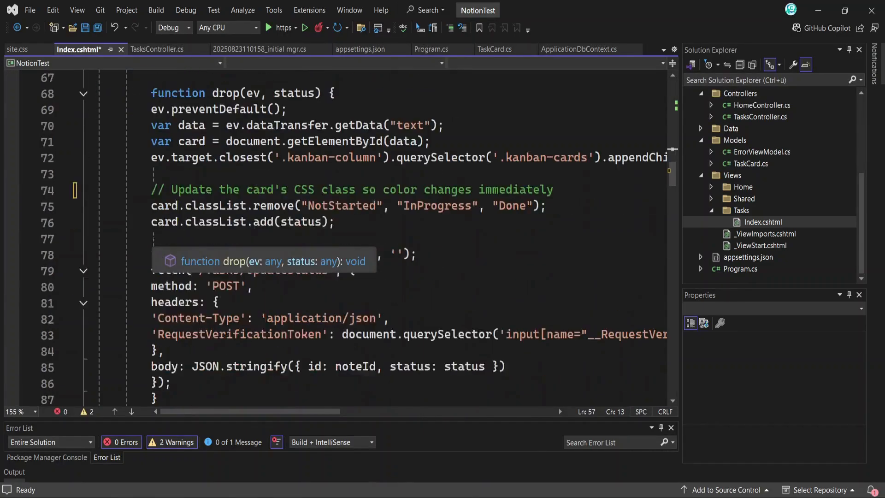
pyautogui.scroll(-3)
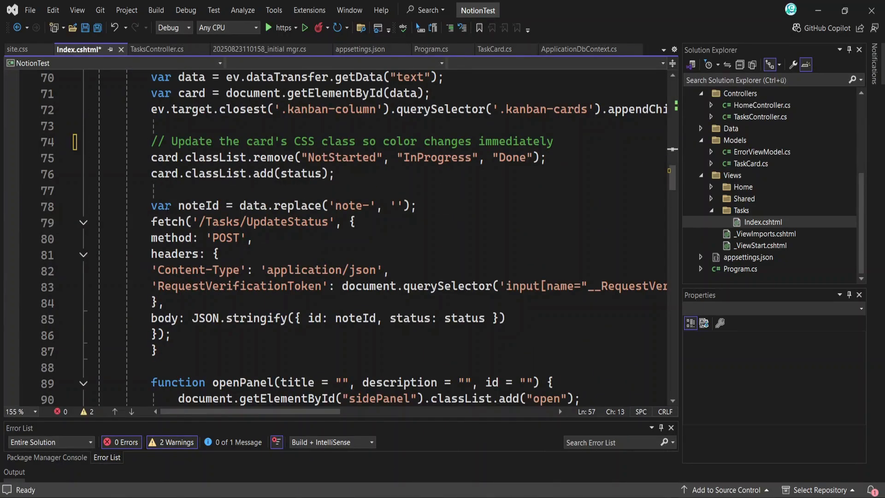
pyautogui.moveTo(150, 206); pyautogui.dragTo(157, 351)
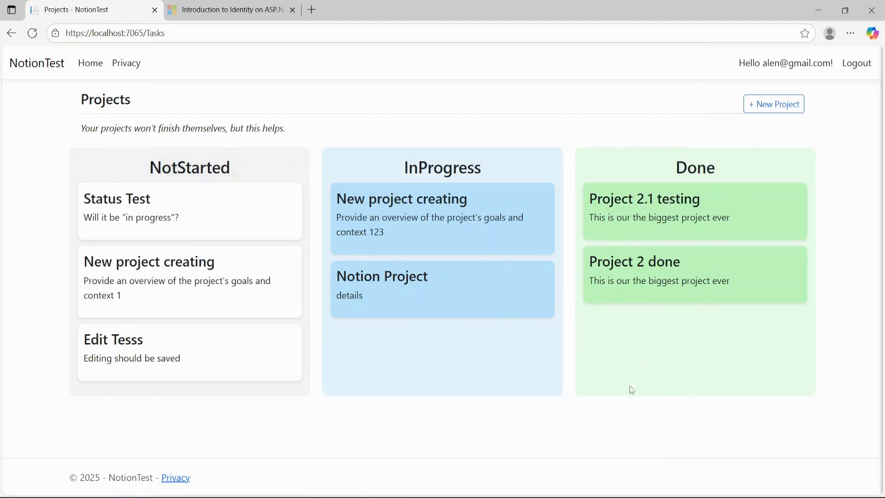
# Show the New Project form on the NotionTest board and close it without saving
pyautogui.click(773, 104)
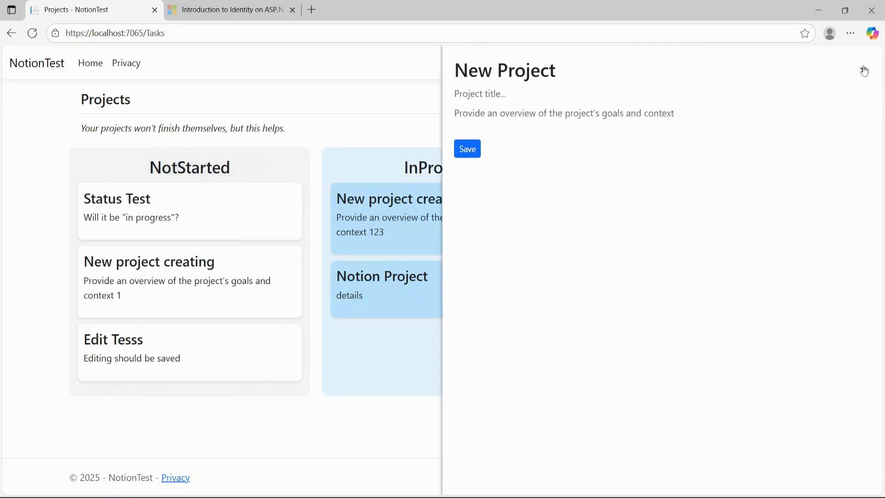
pyautogui.click(864, 71)
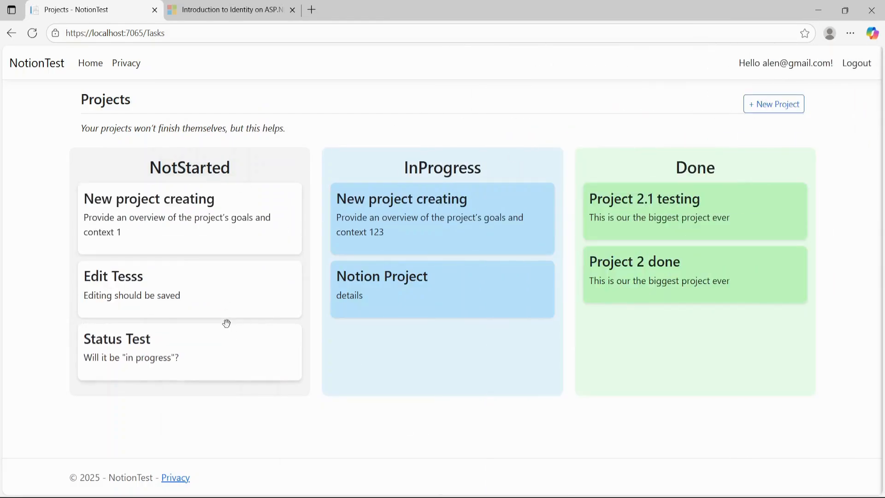